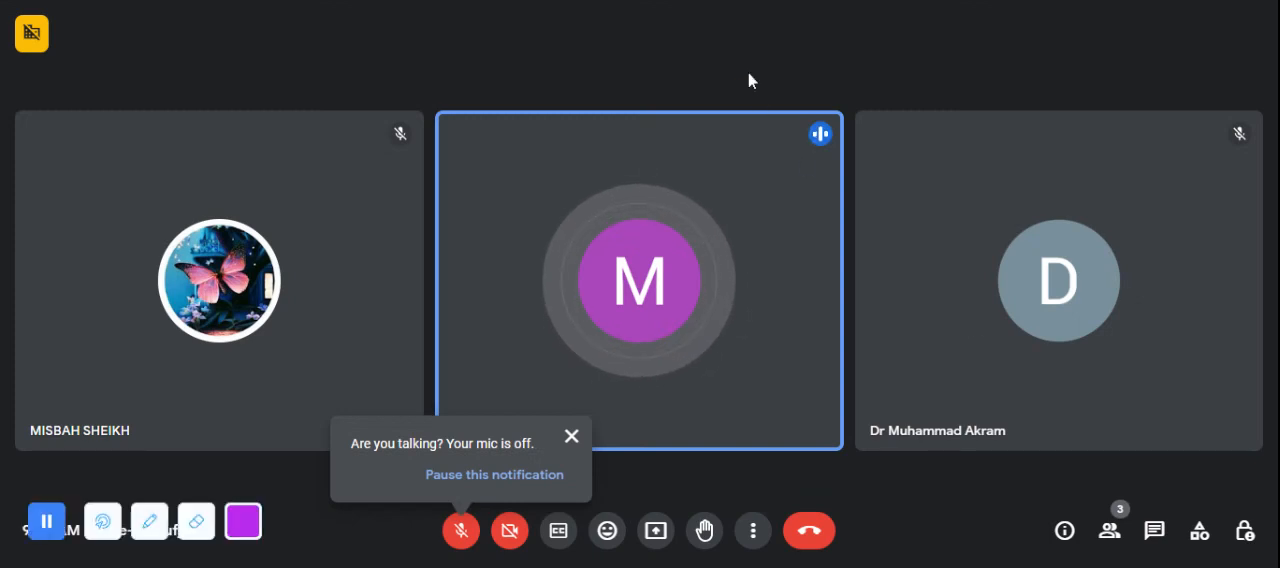
Step: Dismiss the 'Are you talking? Your mic is off' reminder, leaving the three participant tiles
{"action": "left_click", "coordinate": [572, 436]}
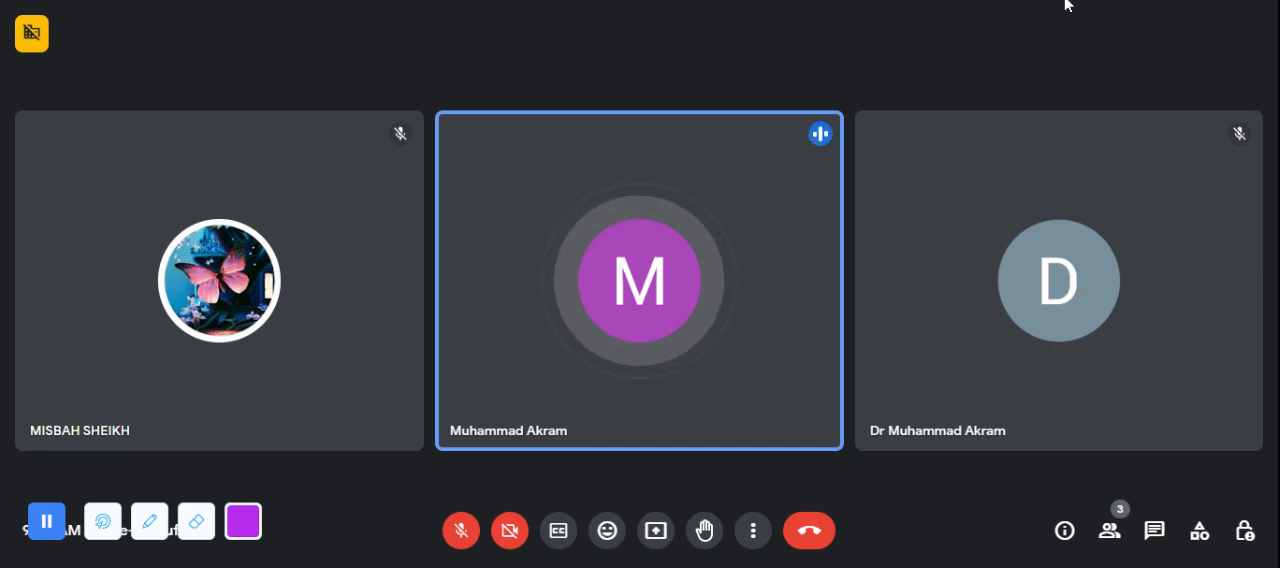
{"action": "mouse_move", "coordinate": [910, 68]}
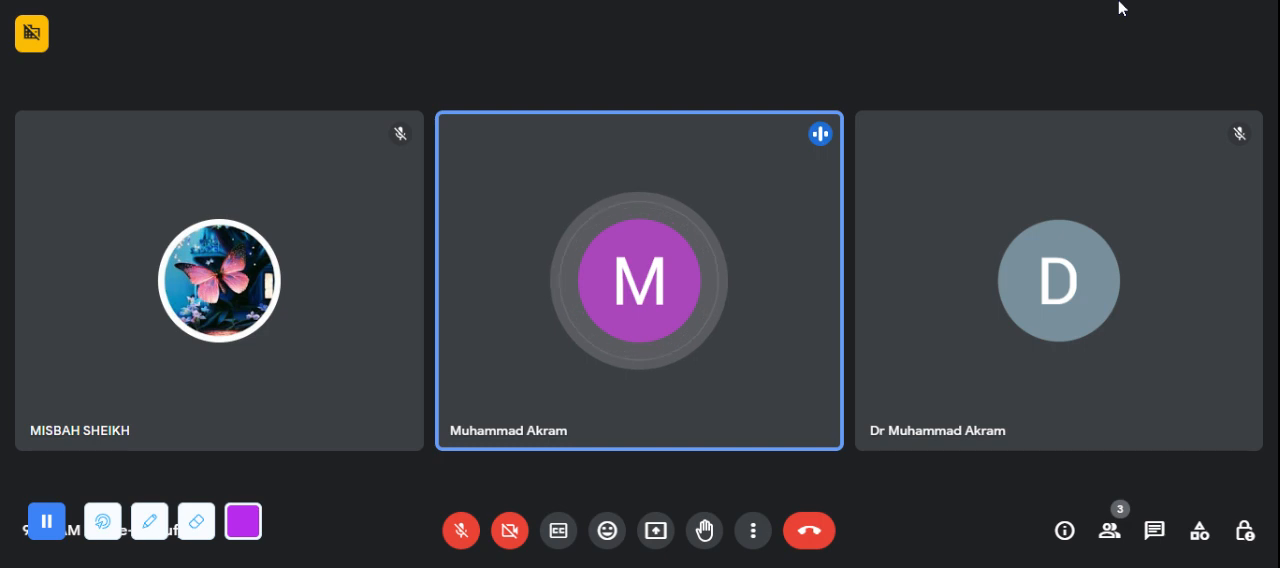
{"action": "mouse_move", "coordinate": [948, 110]}
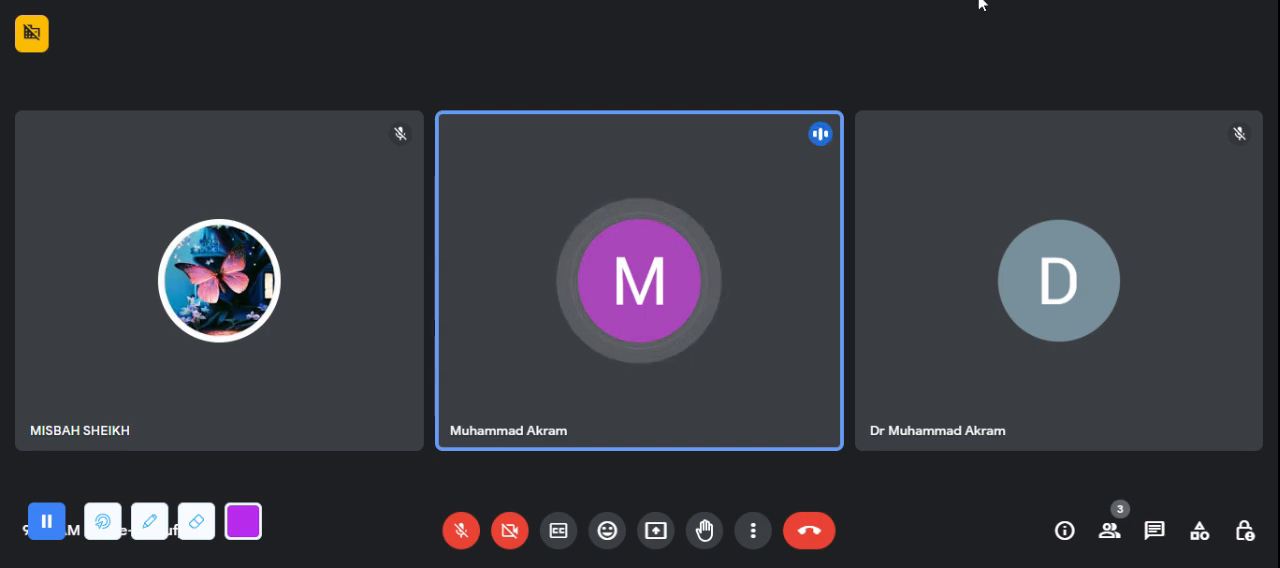
{"action": "mouse_move", "coordinate": [800, 64]}
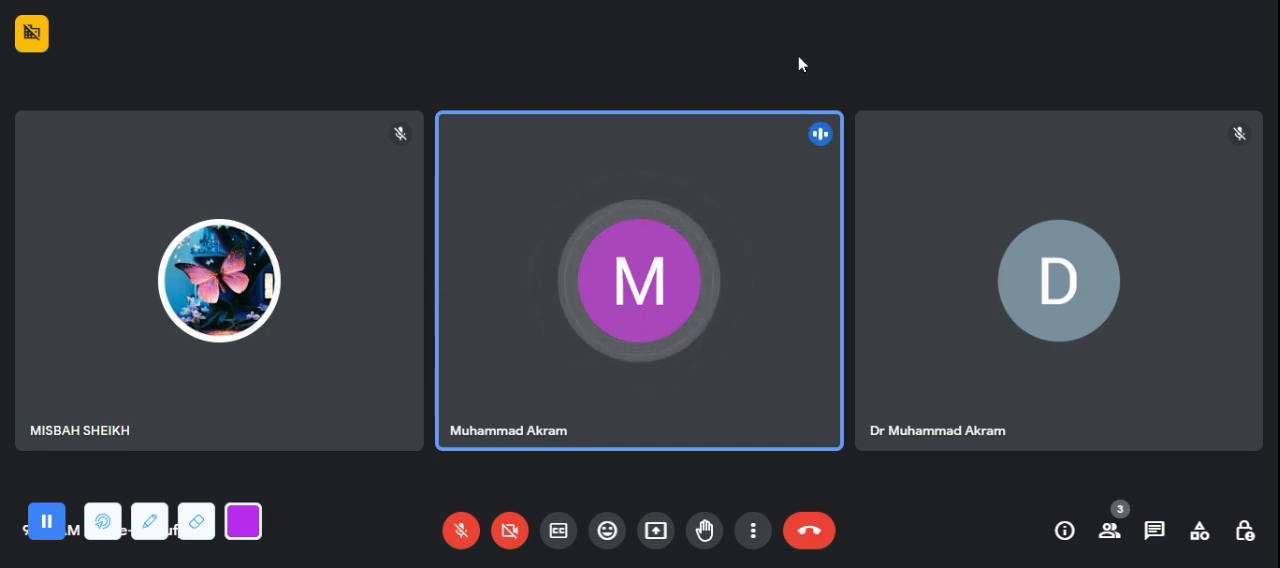